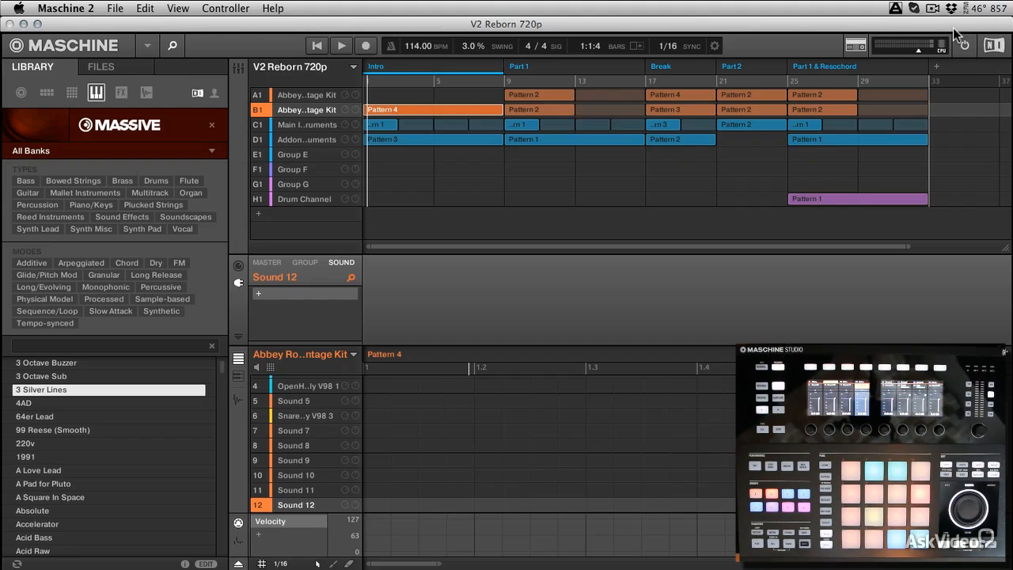
Show the Maschine 2 application menu from the macOS menu bar.
left_click(65, 7)
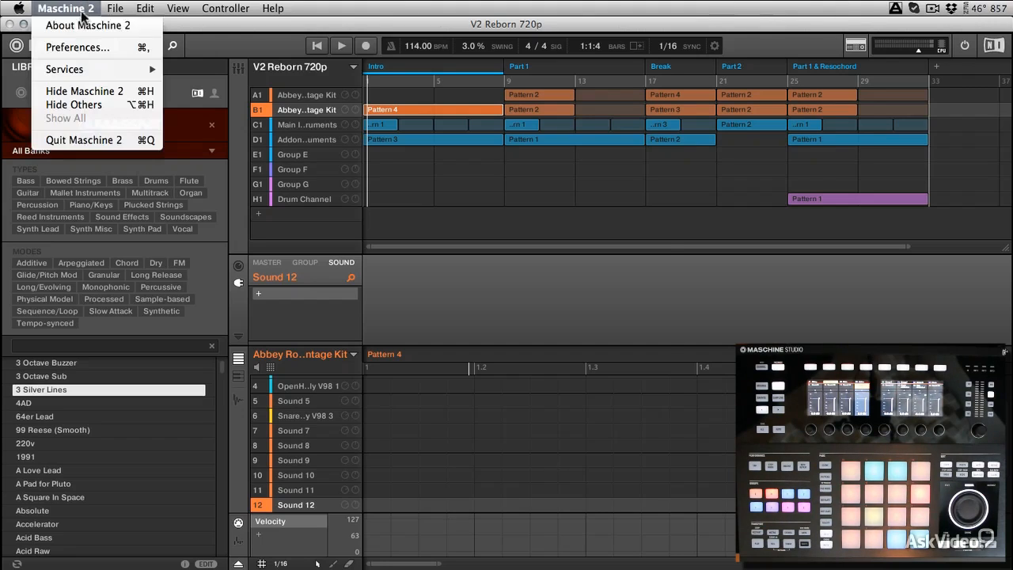
View the About Maschine 2 window with version 2.0.0 and developer credits.
left_click(74, 28)
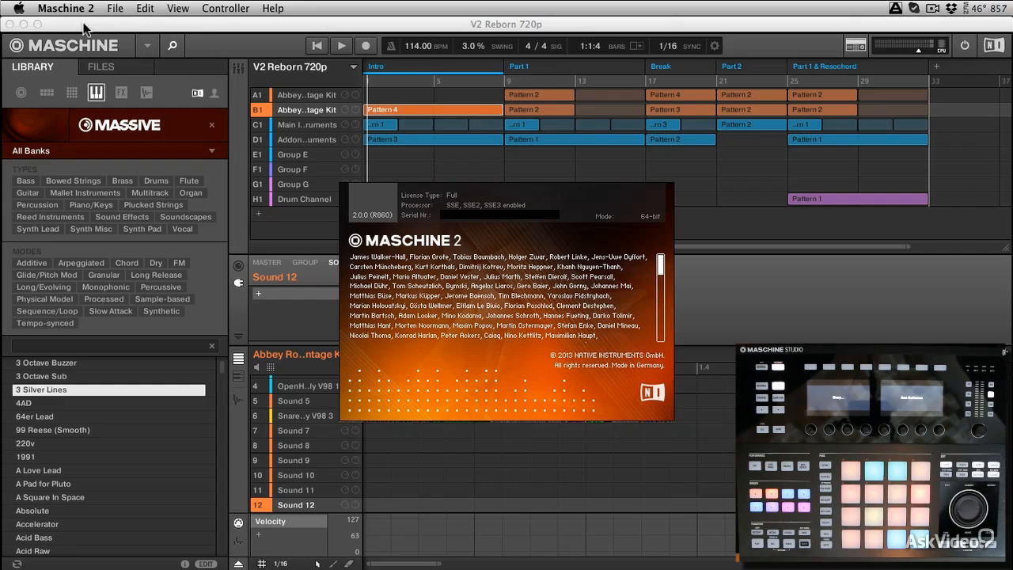
mouse_move(186, 101)
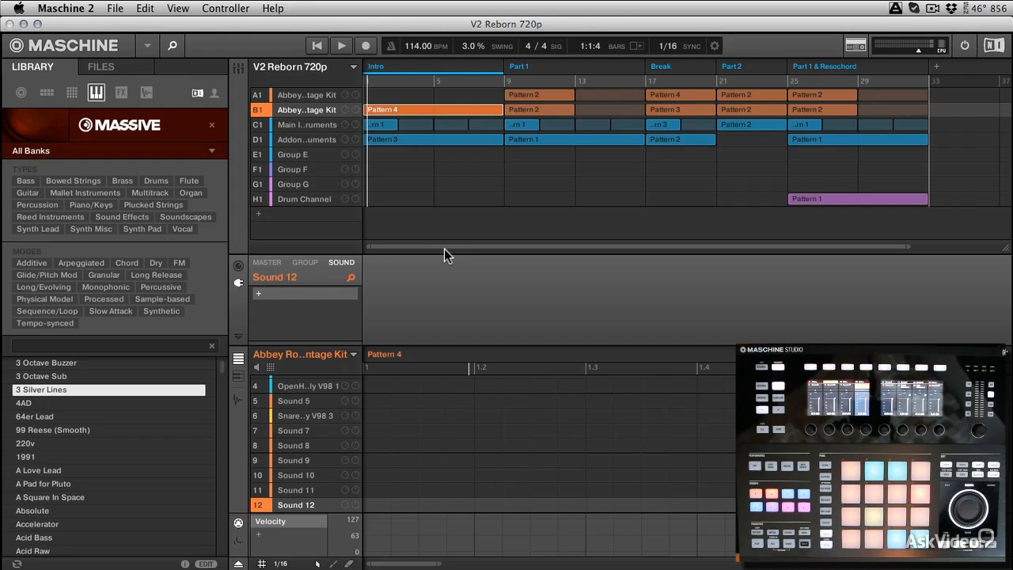
mouse_move(322, 157)
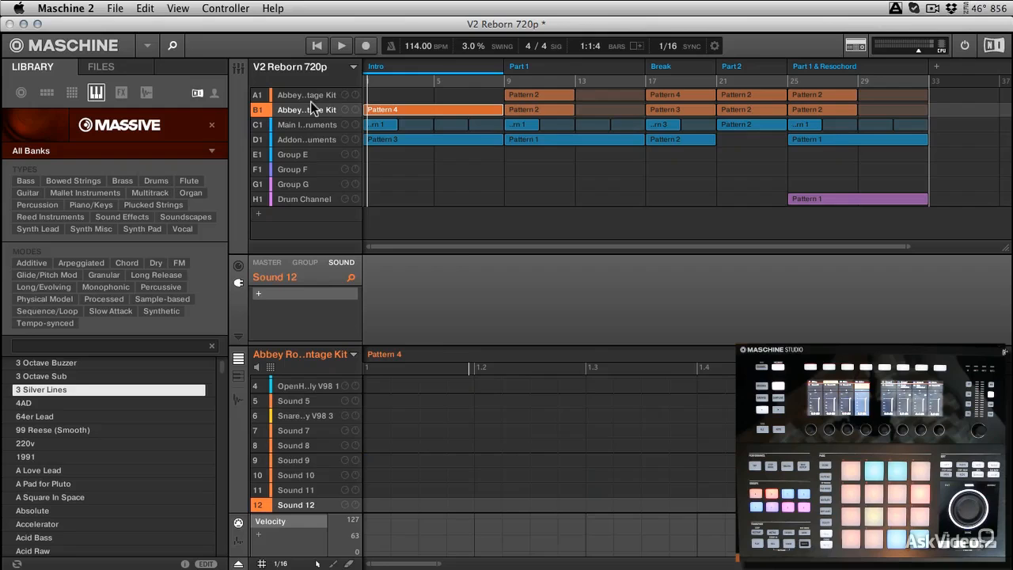
Focus Abbey Road kit group A1 to list its kick, snare and hi-hat sounds.
left_click(305, 95)
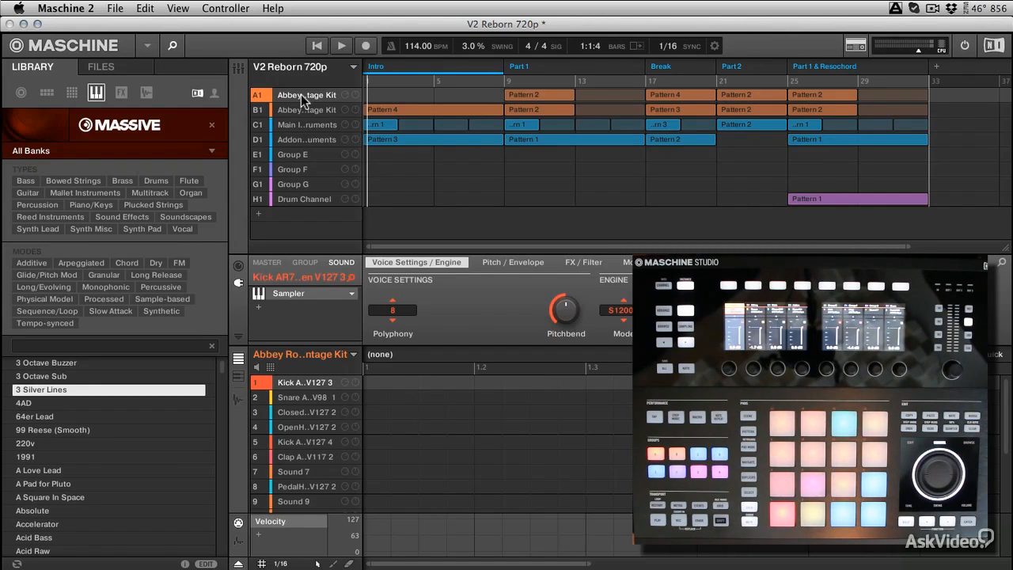
Focus group B1 and switch to the mixer showing groups A1–H1 and B1's sounds.
left_click(306, 109)
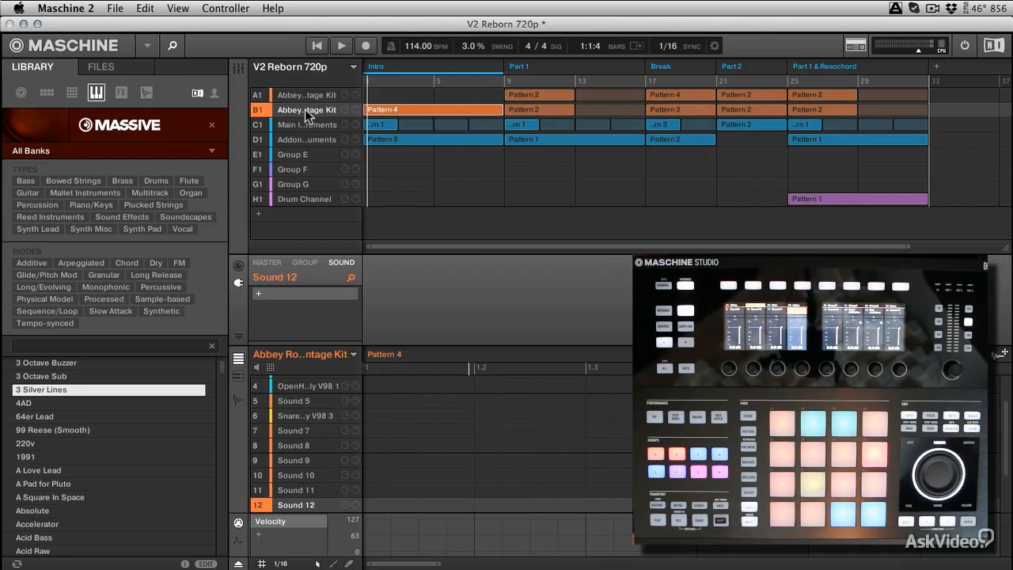
left_click(239, 71)
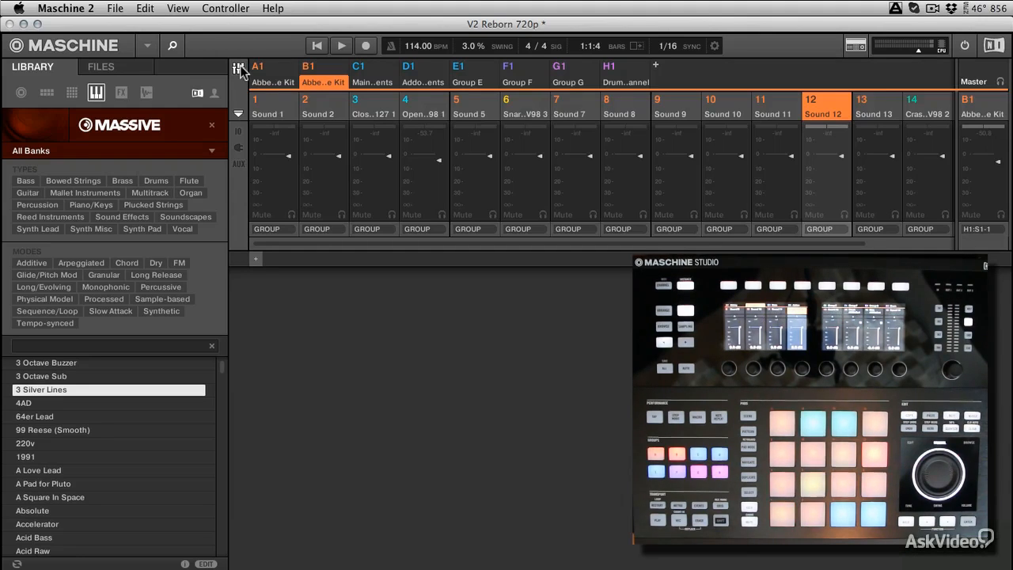